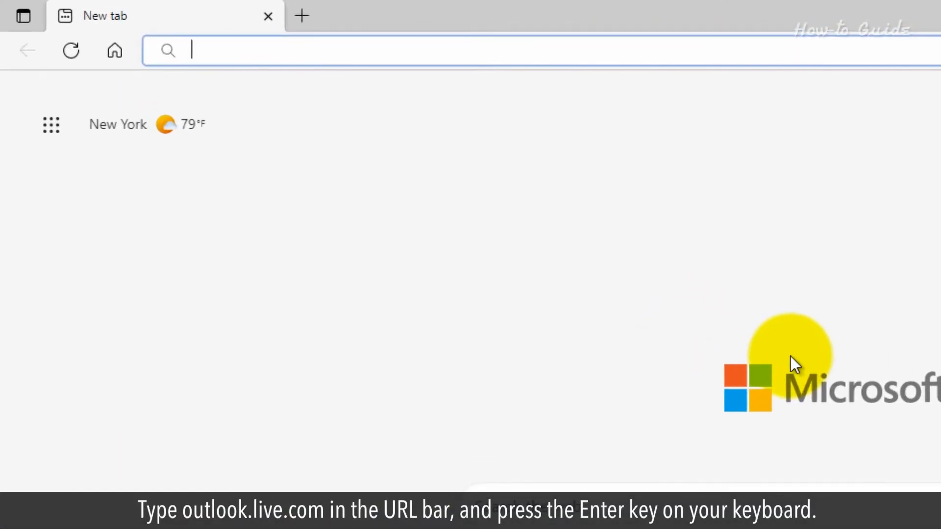
Navigate the new tab to outlook.live.com.
type("out")
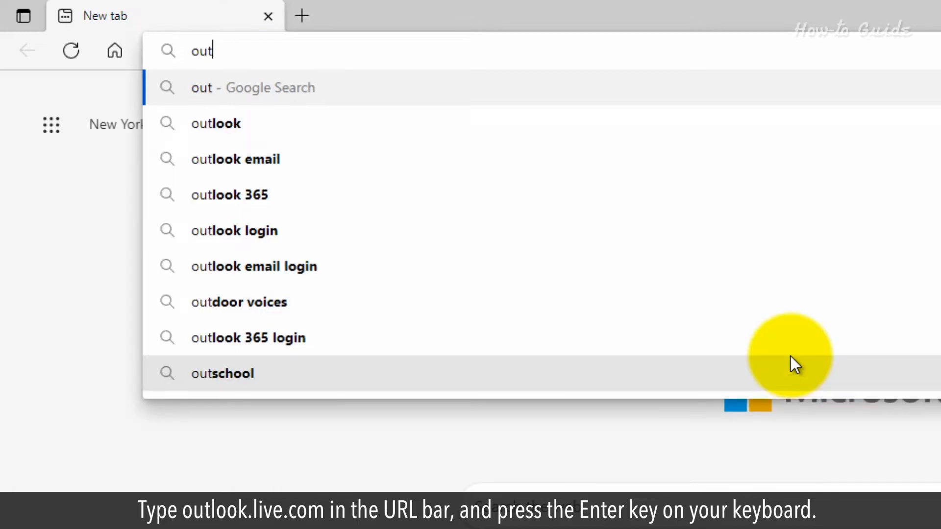
type("outlook.live.com")
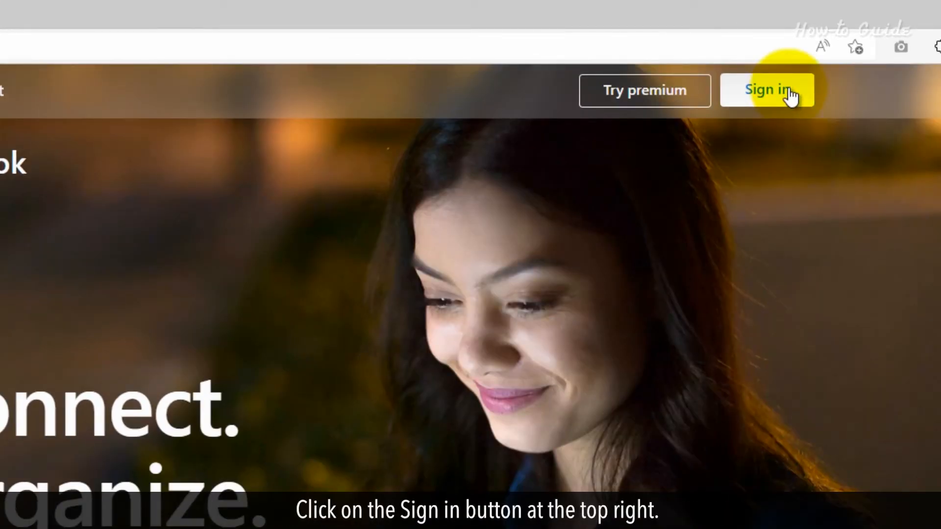
Sign in to the Outlook account with its e-mail address and password.
left_click(767, 90)
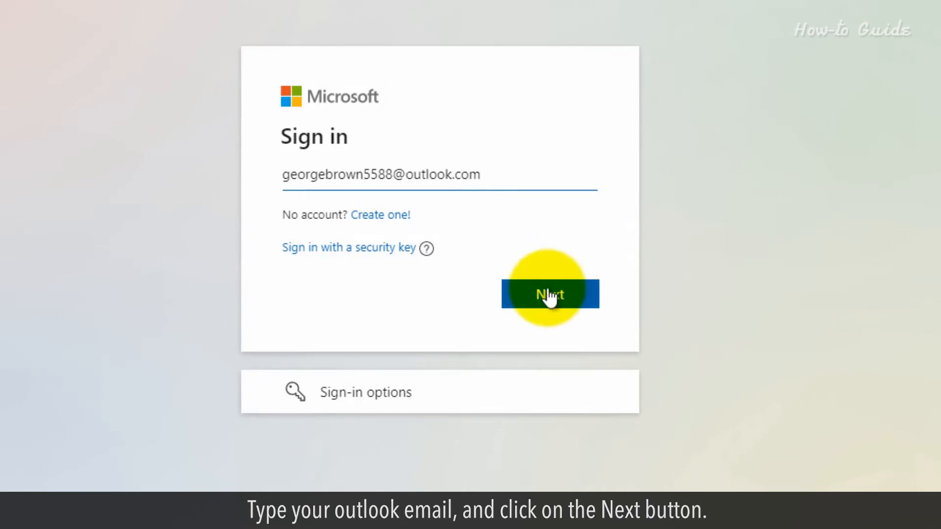
left_click(549, 294)
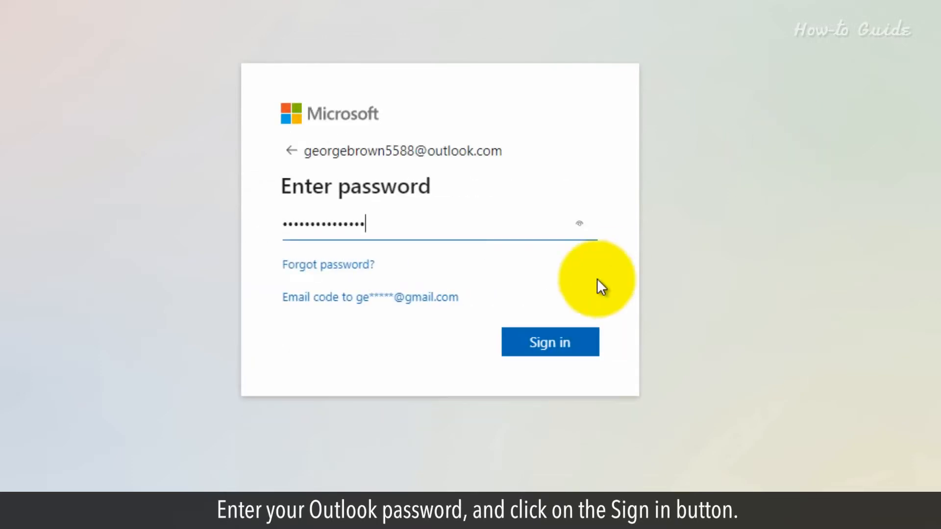
left_click(549, 342)
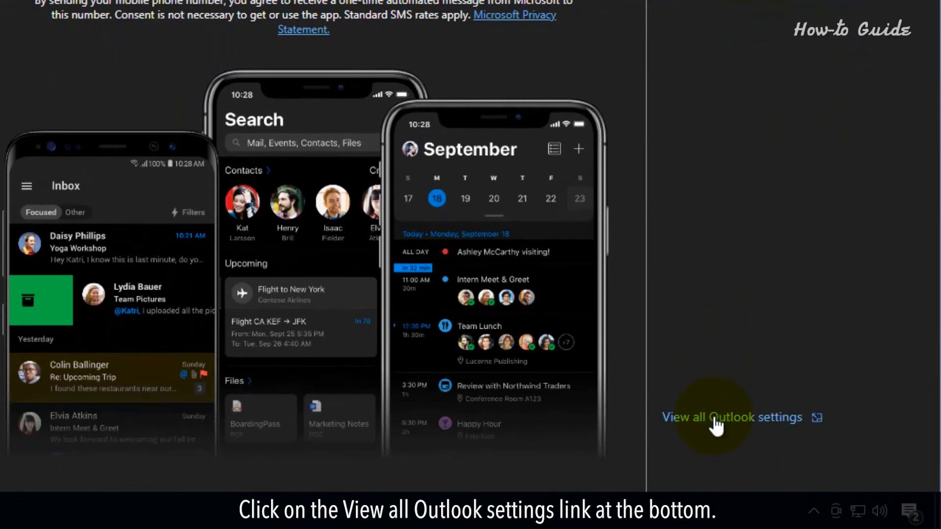
Go to 'View all Outlook settings' from the quick settings pane.
left_click(731, 418)
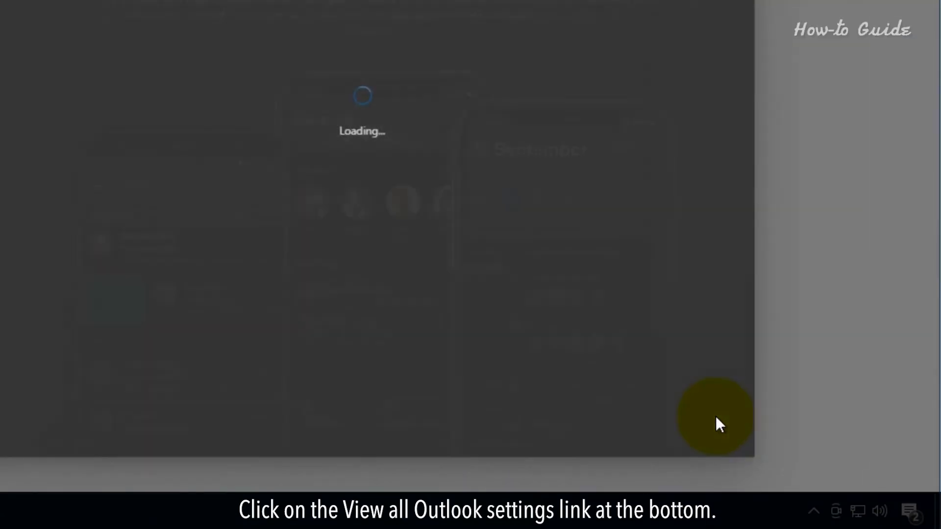
left_click(715, 417)
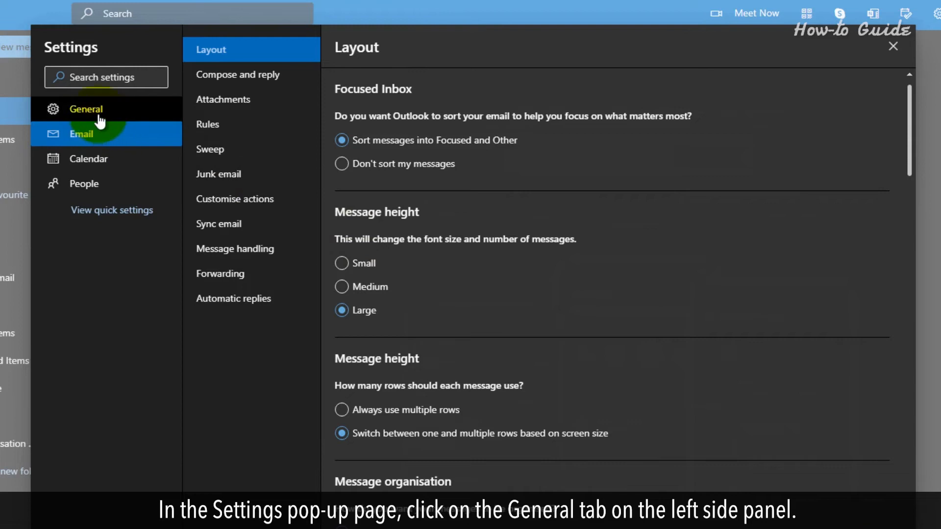
Show the General section's Language and time options.
left_click(86, 109)
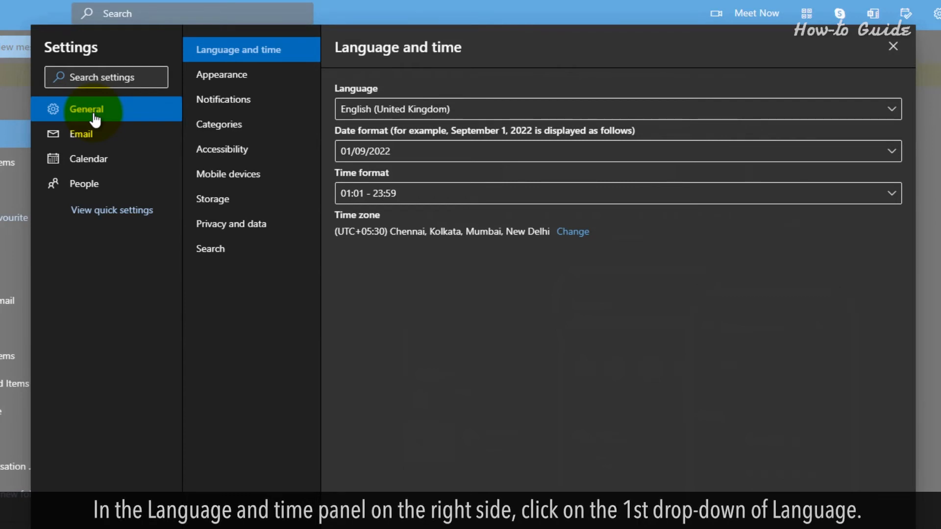
mouse_move(311, 151)
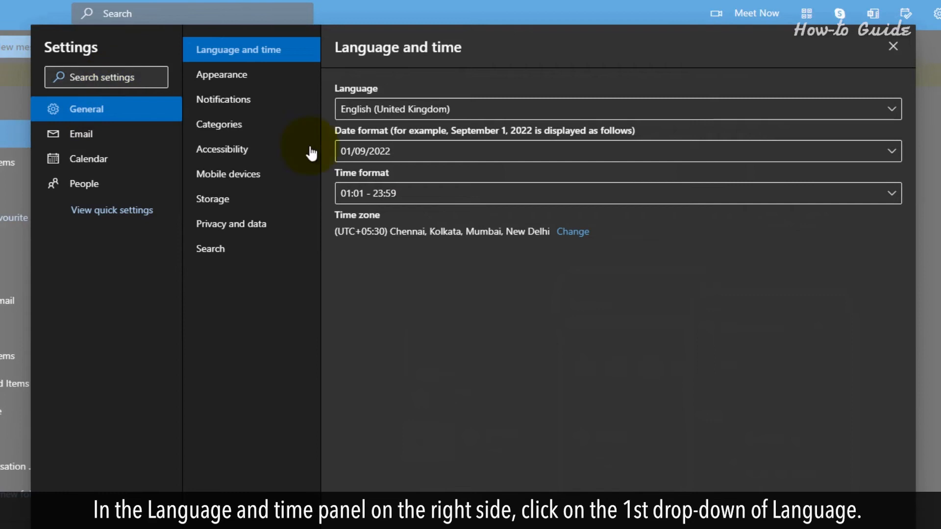
Choose English (United States) as the display language.
left_click(891, 109)
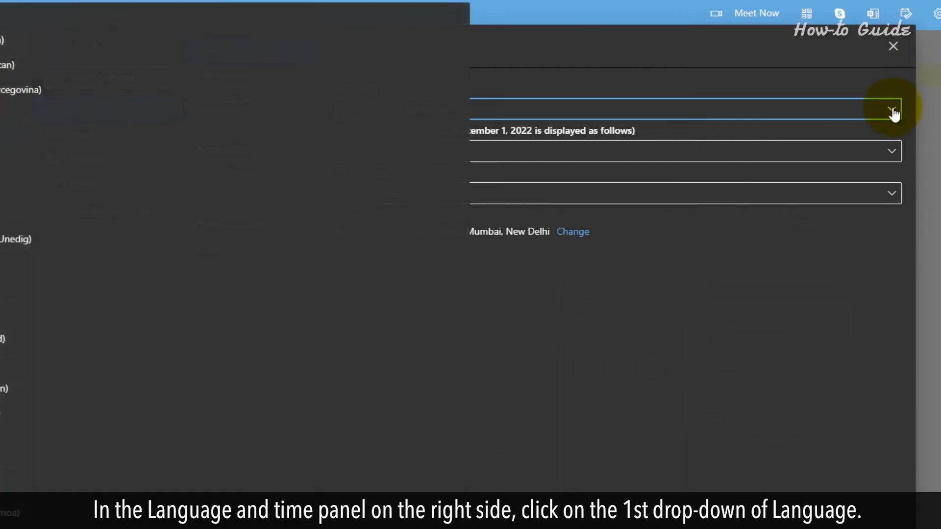
left_click(893, 110)
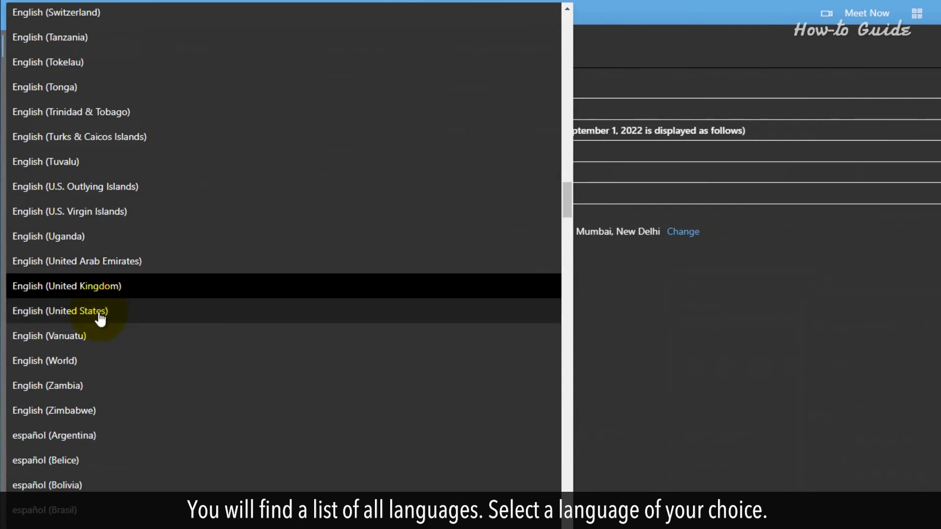
left_click(60, 311)
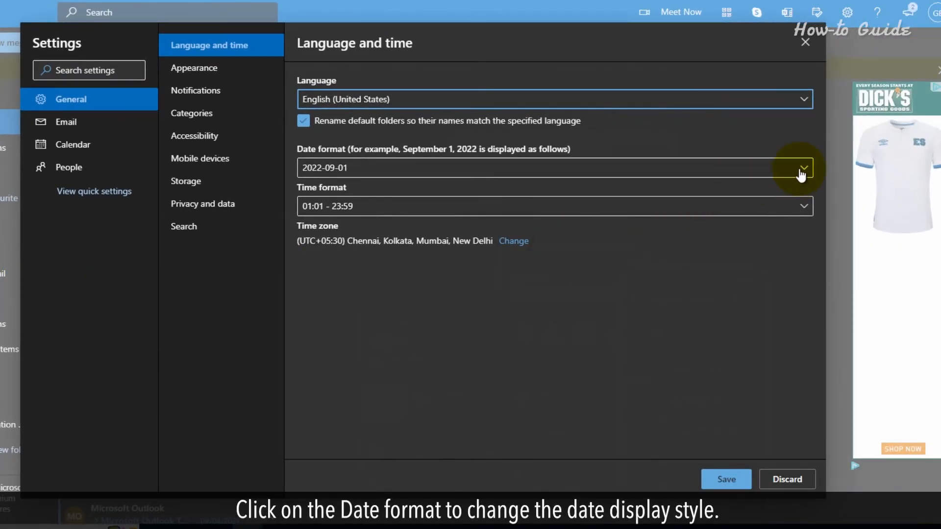
Set date format 9/1/2022 and time format 1:01 AM - 11:59 PM.
left_click(801, 168)
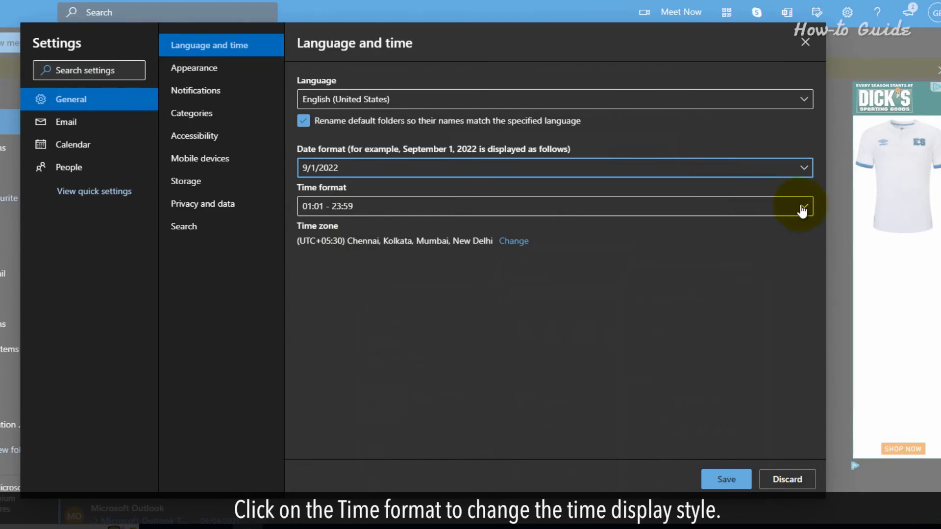
left_click(801, 206)
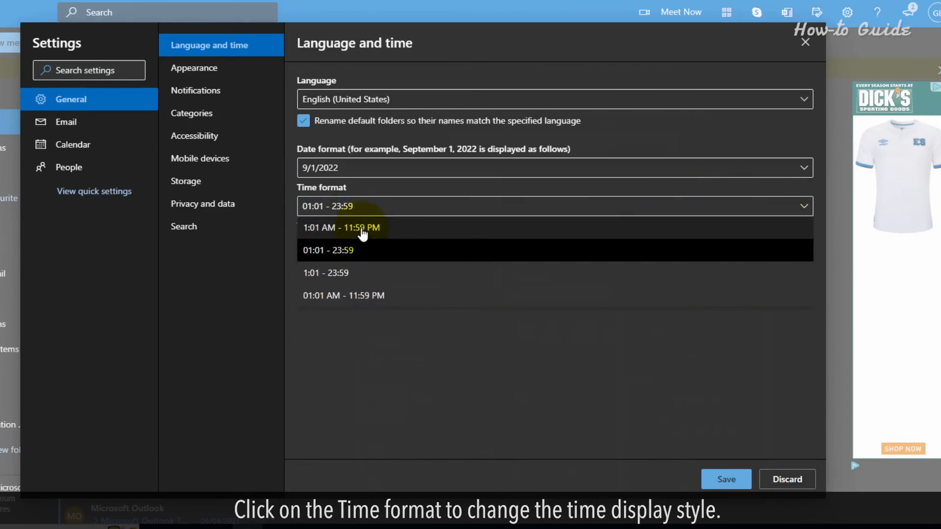
left_click(341, 227)
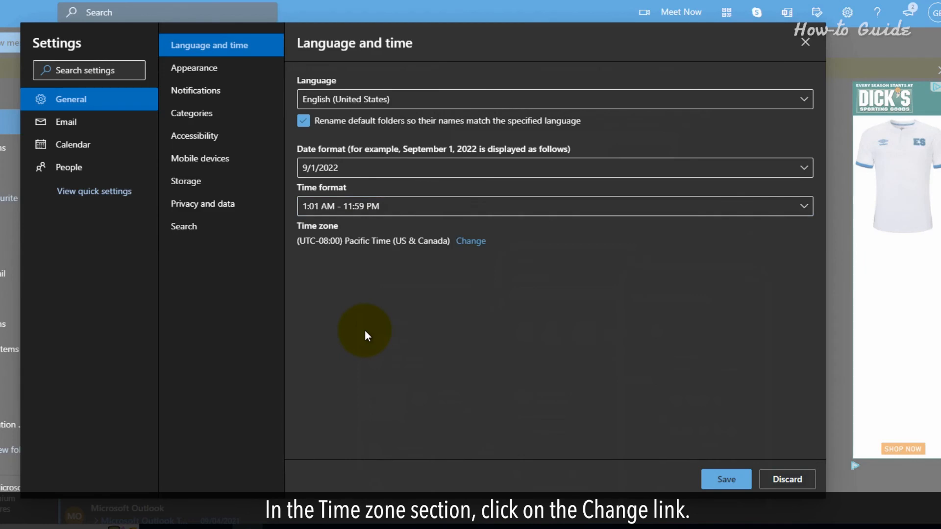
mouse_move(470, 241)
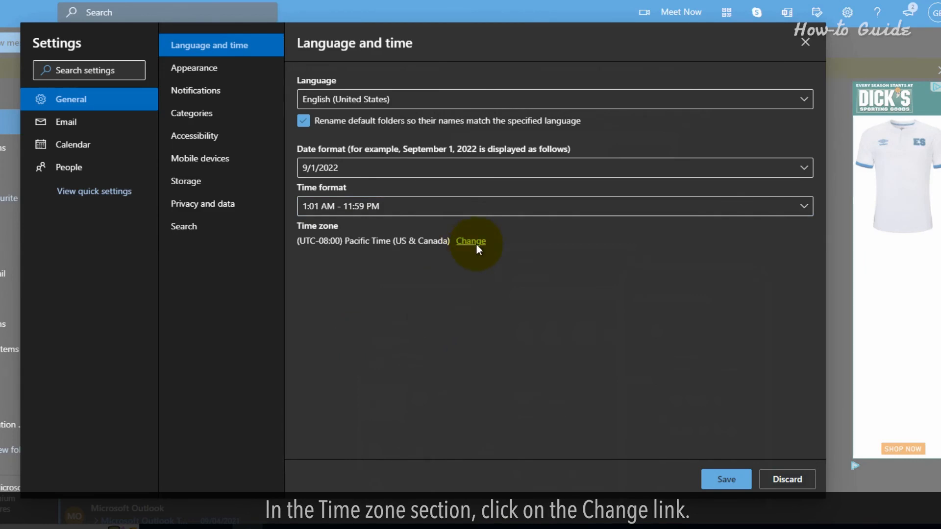
Set the calendar display time zone to (UTC-06:00) Central America.
left_click(73, 144)
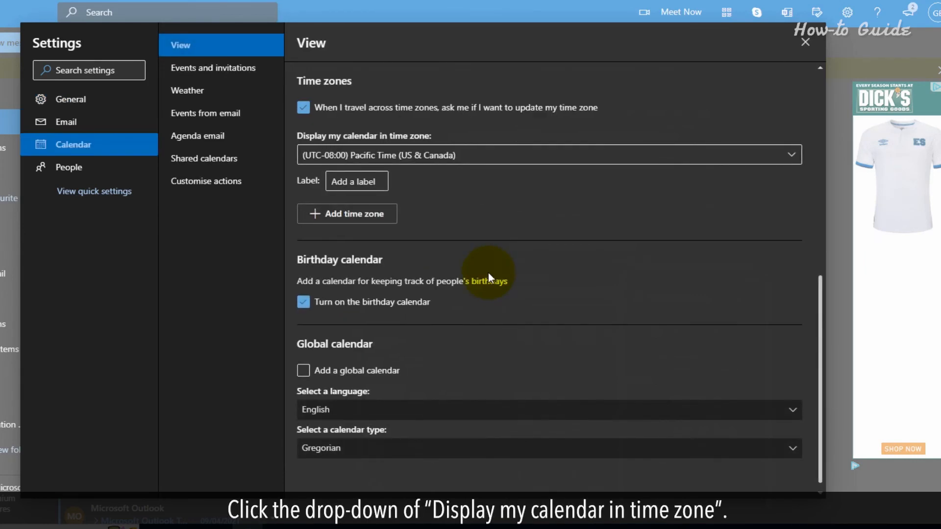
left_click(792, 155)
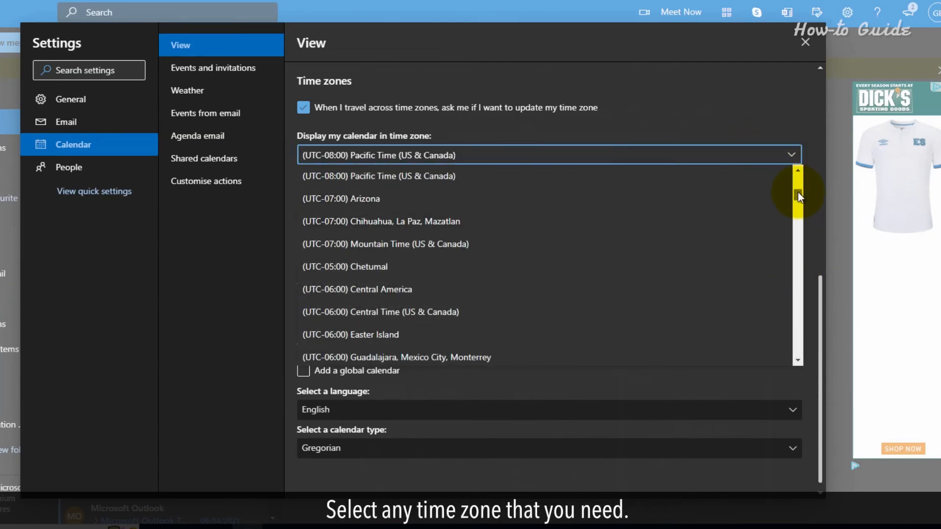
left_click(356, 289)
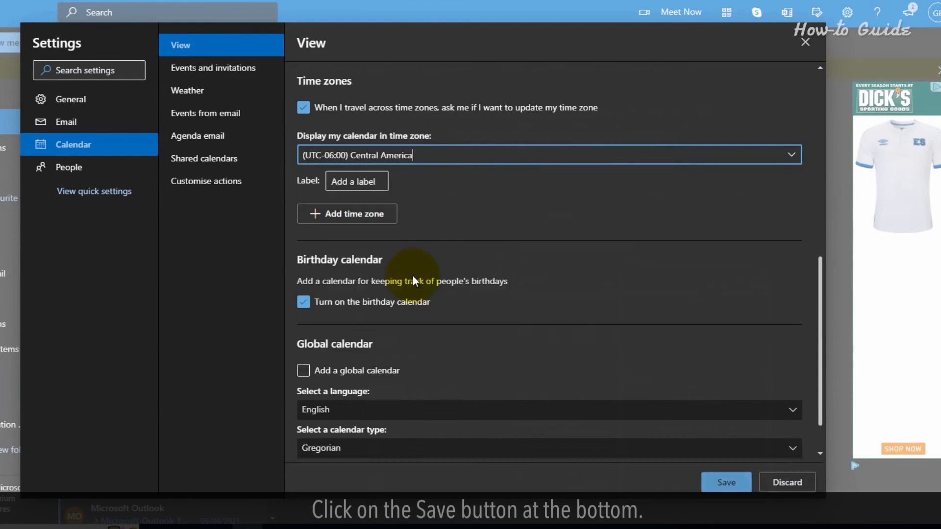